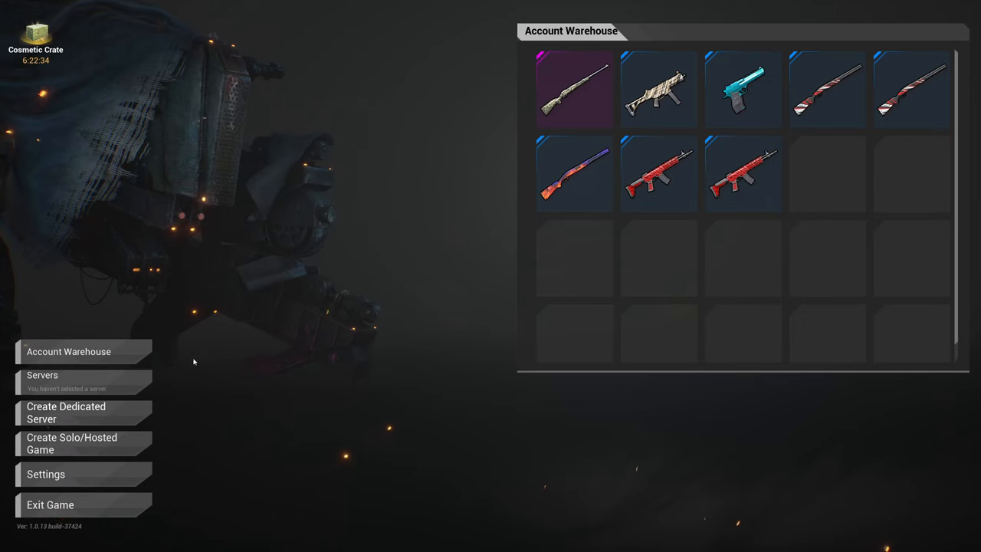
pyautogui.moveTo(103, 443)
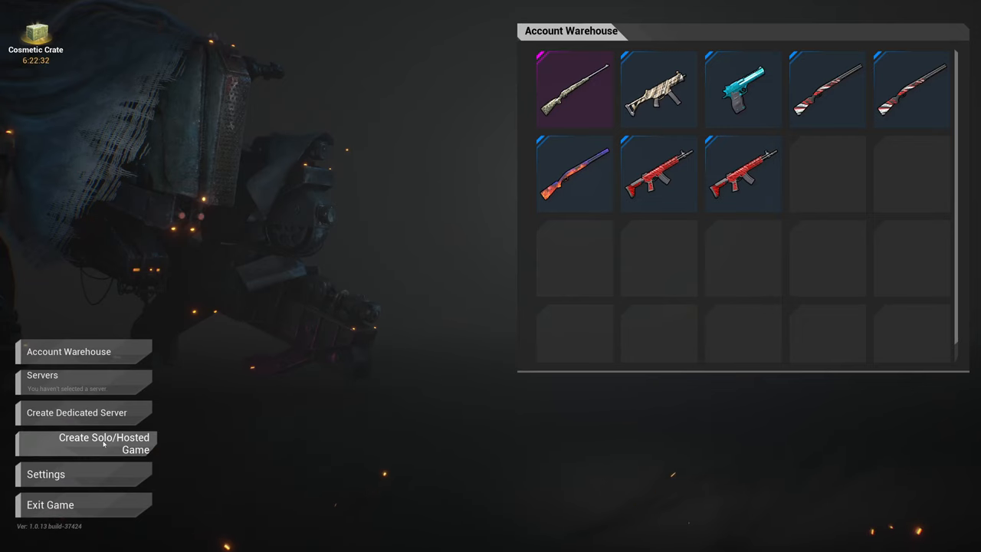
# Bring up the Create Solo/Hosted Game setup from the main menu
pyautogui.click(104, 444)
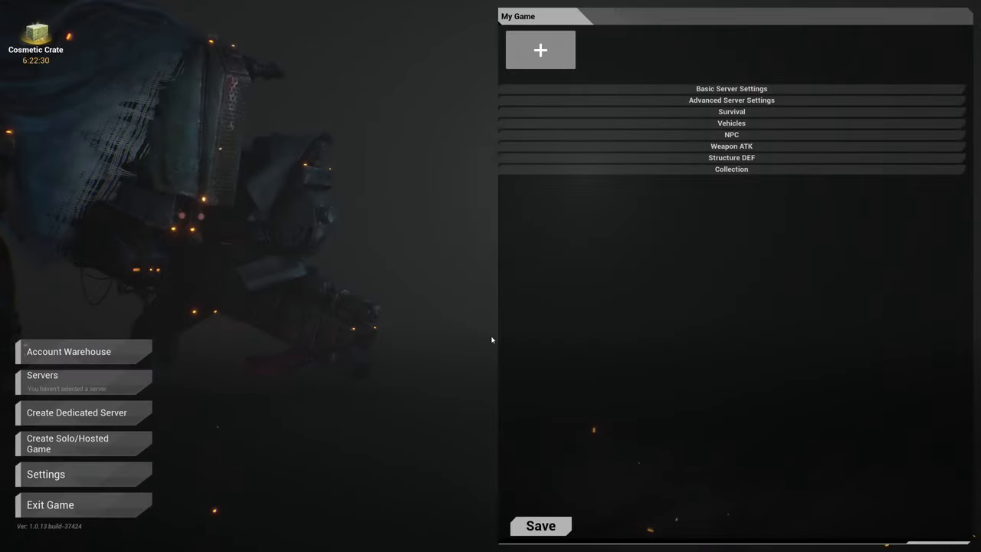
pyautogui.moveTo(539, 49)
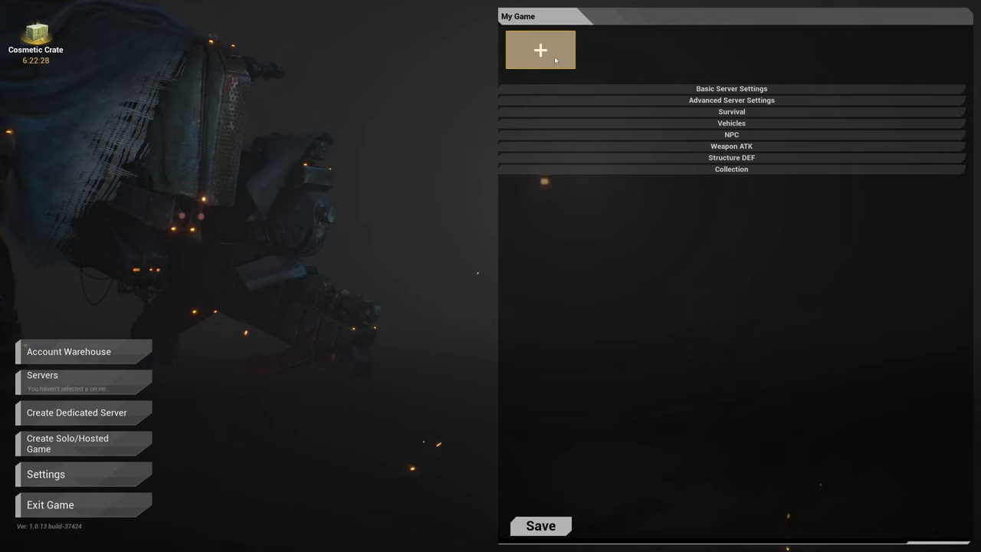
# Add a new hosted game and name its server 'Off Duty Testing'
pyautogui.click(539, 49)
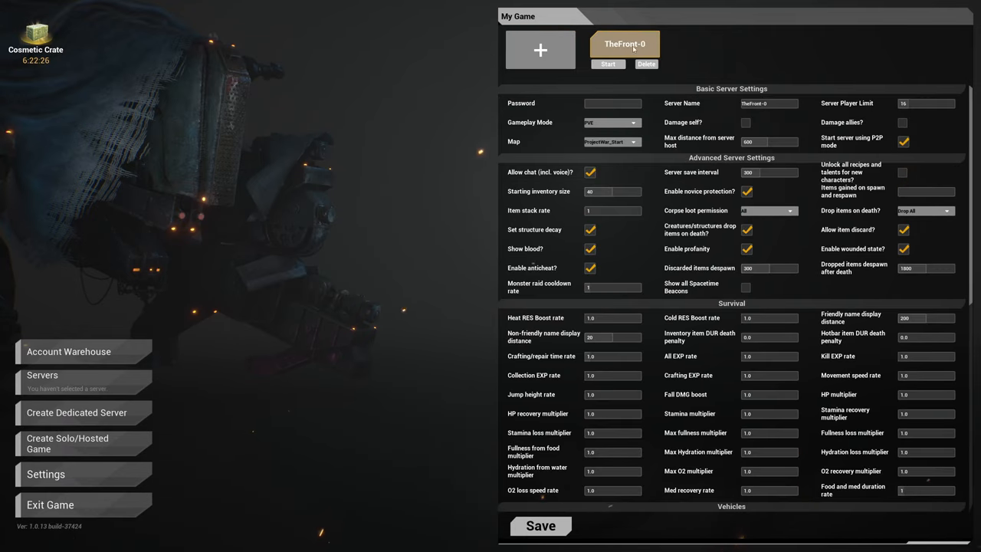
pyautogui.tripleClick(770, 102)
pyautogui.write('Off Duty Testing')
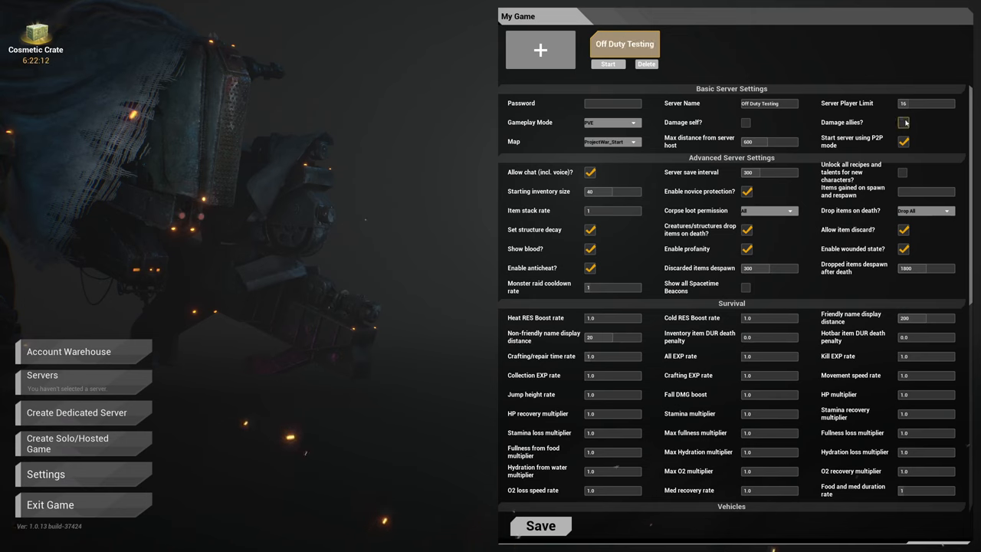
pyautogui.click(905, 123)
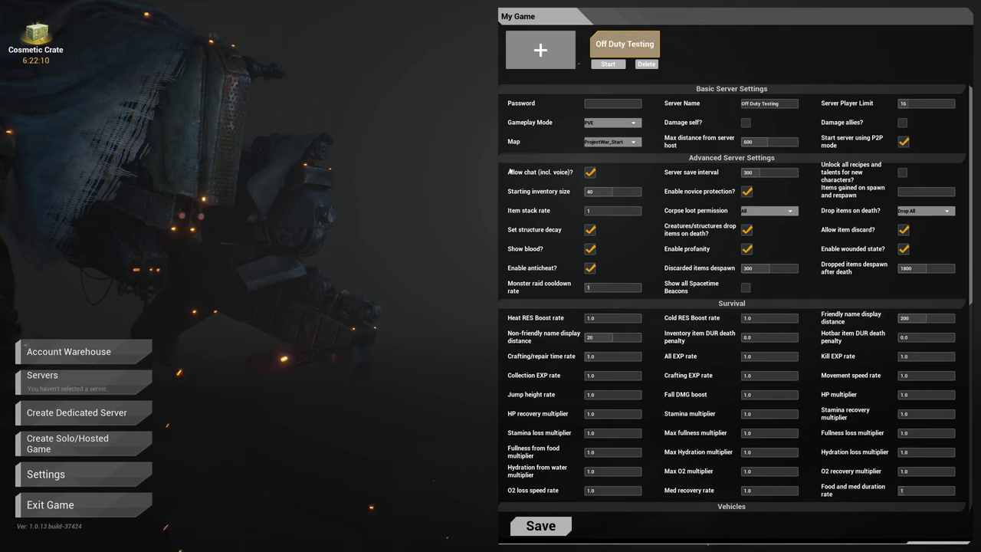
pyautogui.click(613, 212)
pyautogui.write('2')
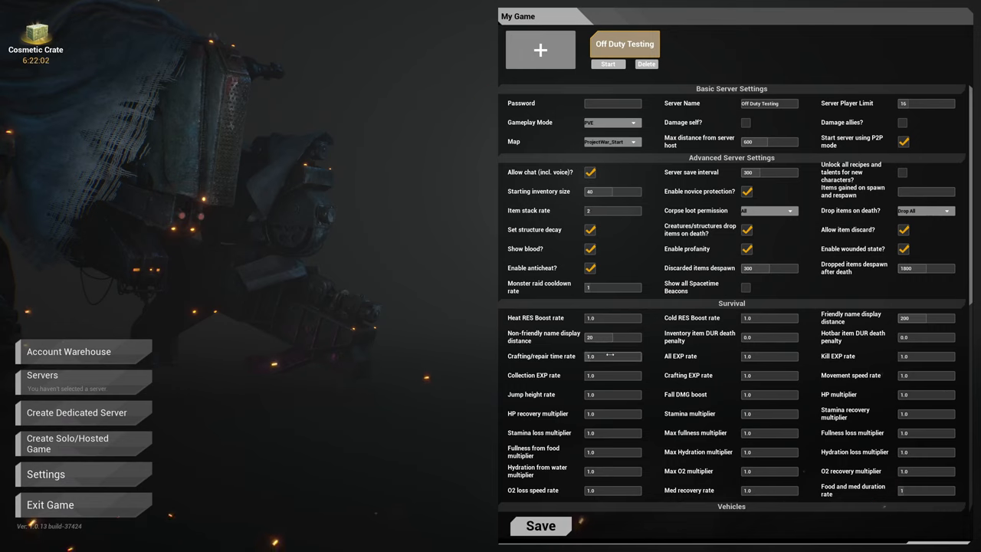
# Raise the collection EXP rate to 100.0 and adjust the inventory item durability death penalty
pyautogui.click(613, 374)
pyautogui.write('100')
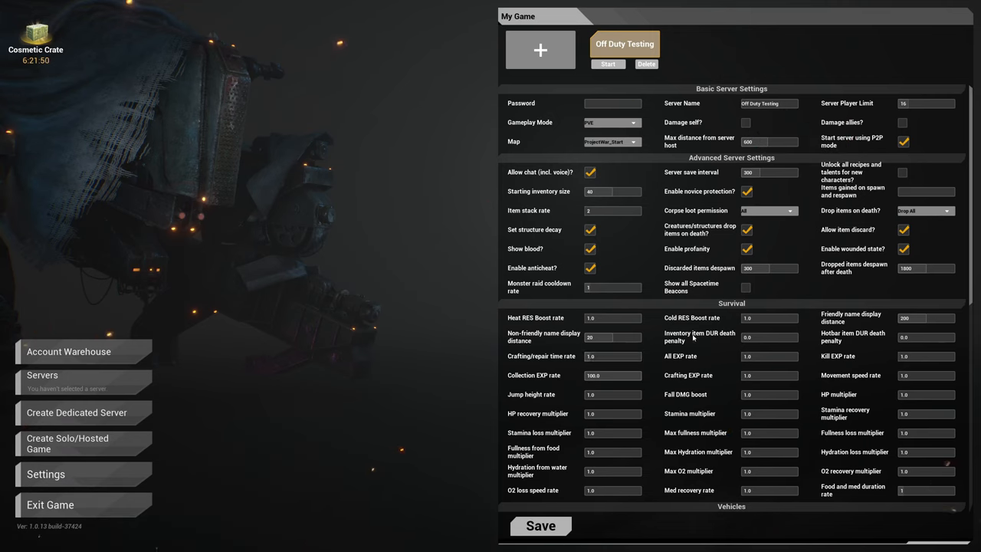
pyautogui.click(613, 318)
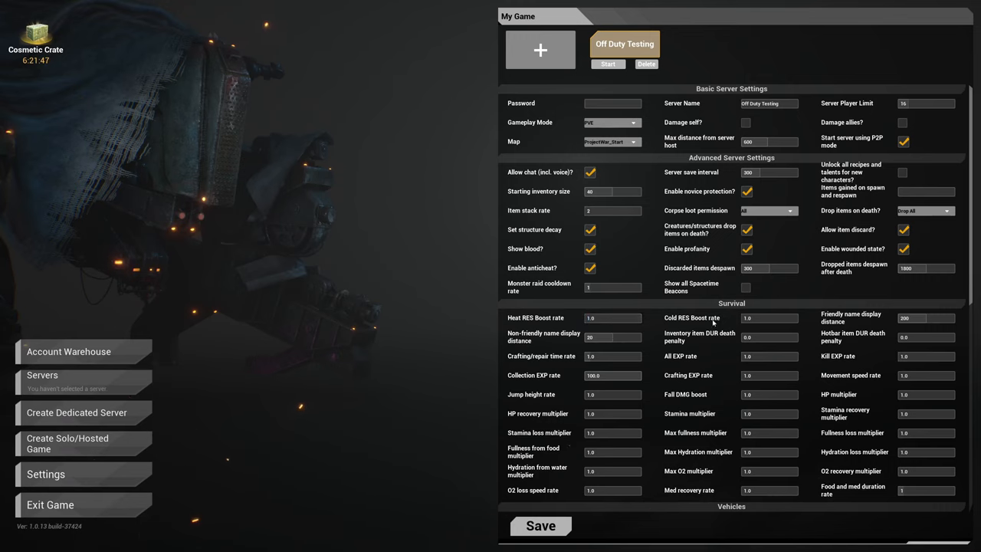
pyautogui.click(769, 317)
pyautogui.write('0')
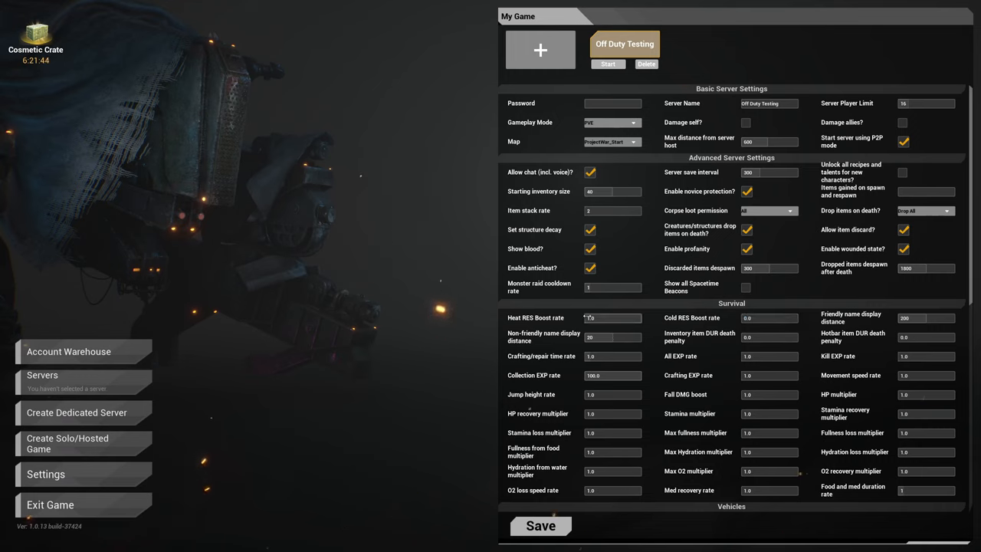
# Set the heat and cold resistance boost rates to 0.0
pyautogui.tripleClick(613, 317)
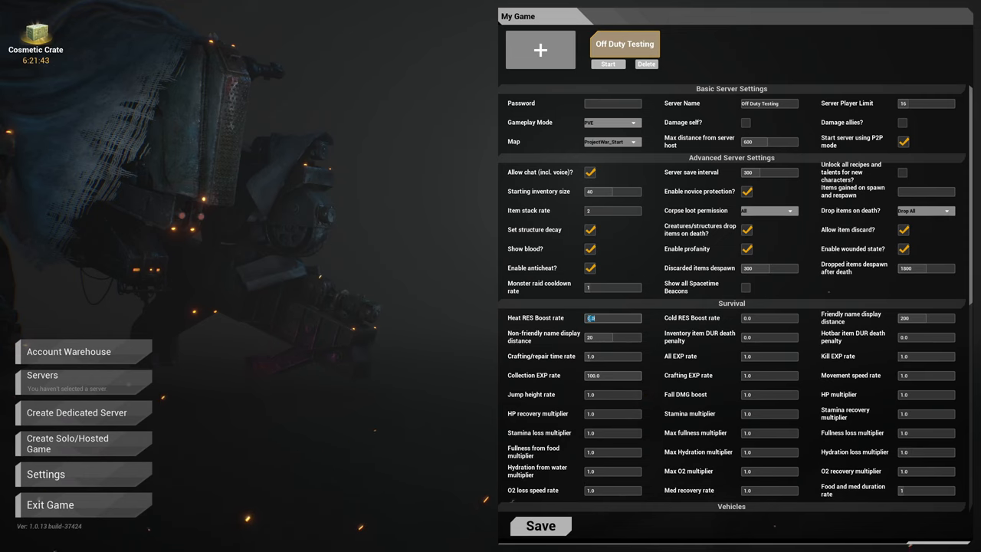
pyautogui.scroll(-3)
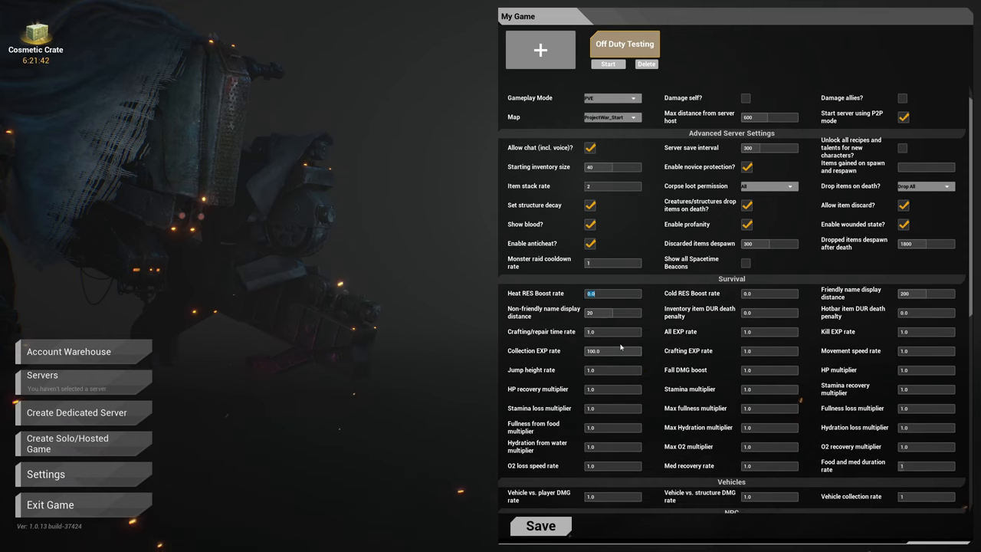
pyautogui.scroll(-3)
pyautogui.write('400')
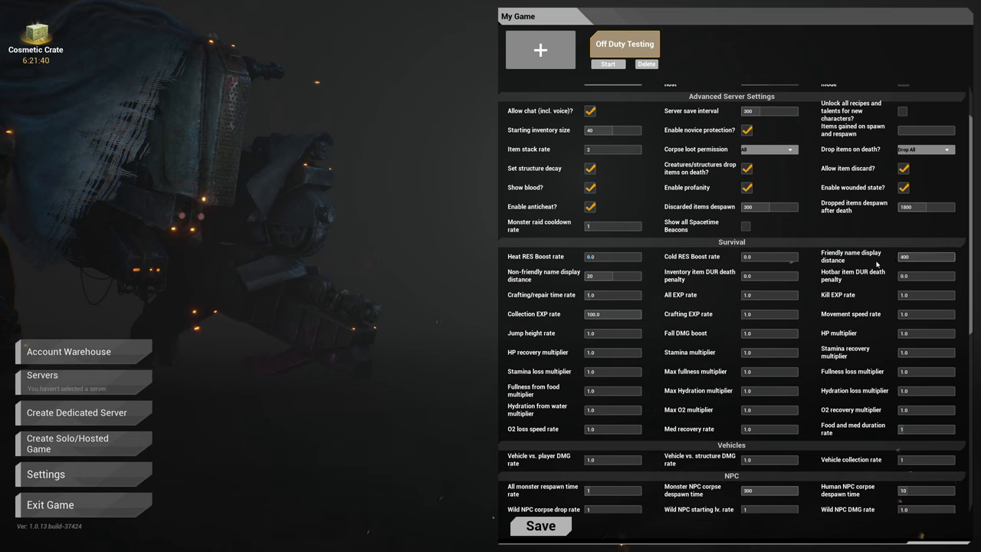
pyautogui.moveTo(776, 343)
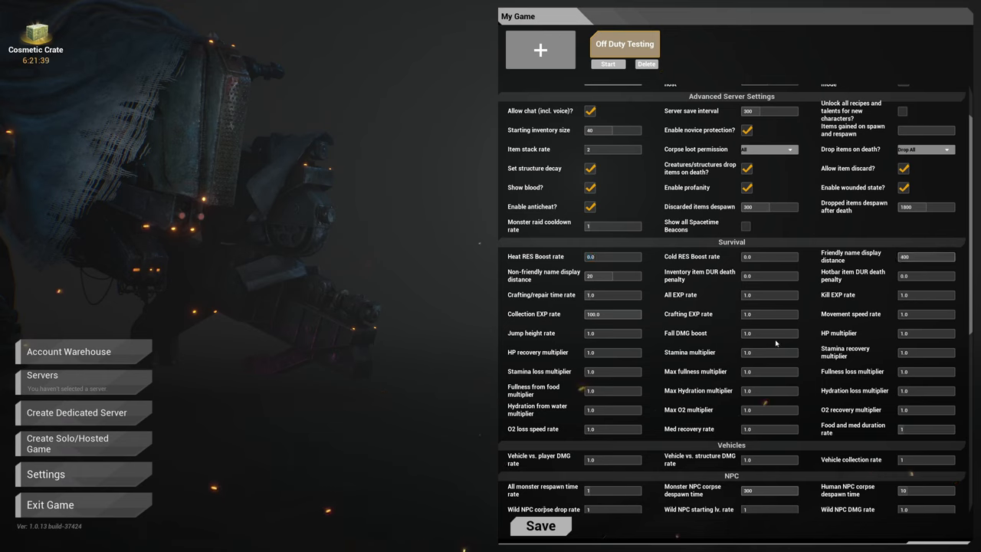
pyautogui.moveTo(852, 429)
pyautogui.write('0')
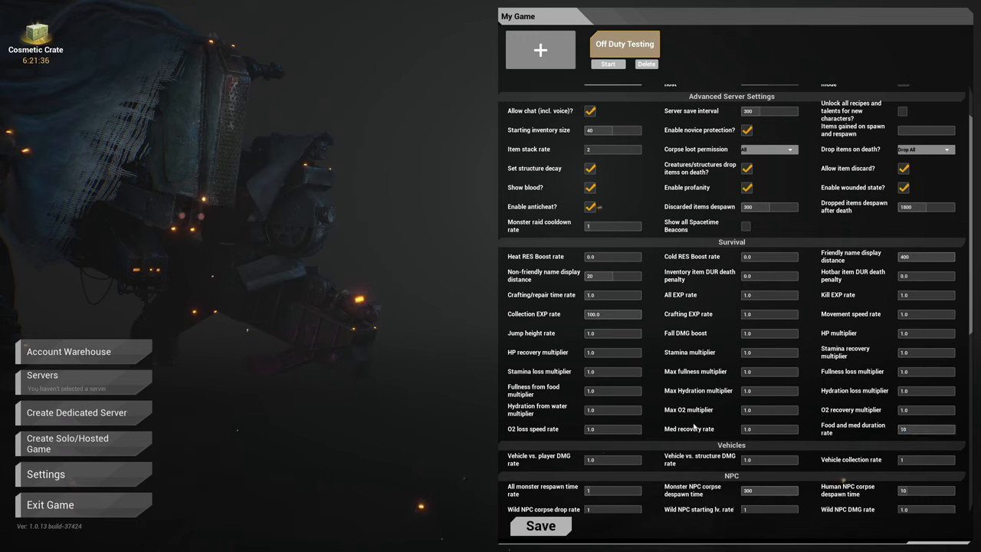
pyautogui.scroll(-3)
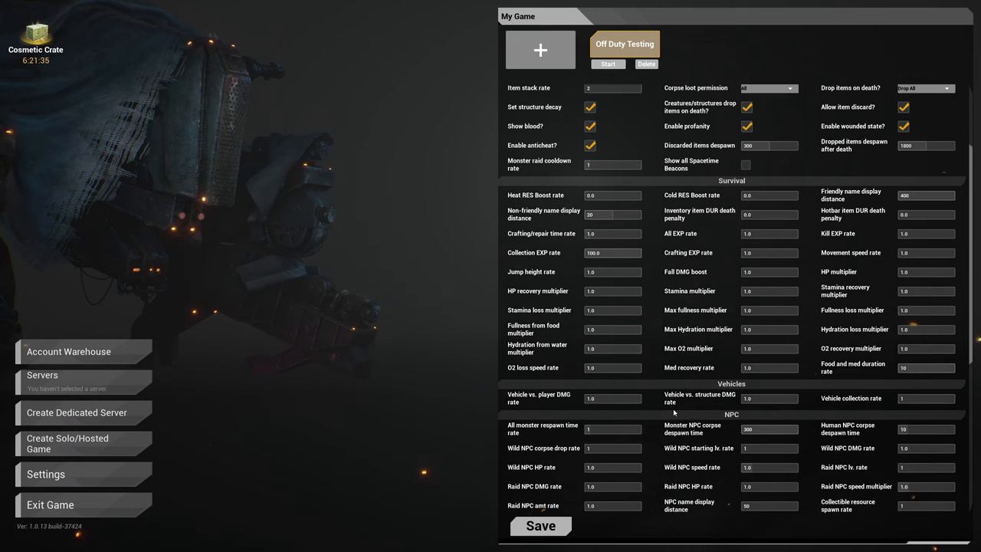
pyautogui.scroll(-3)
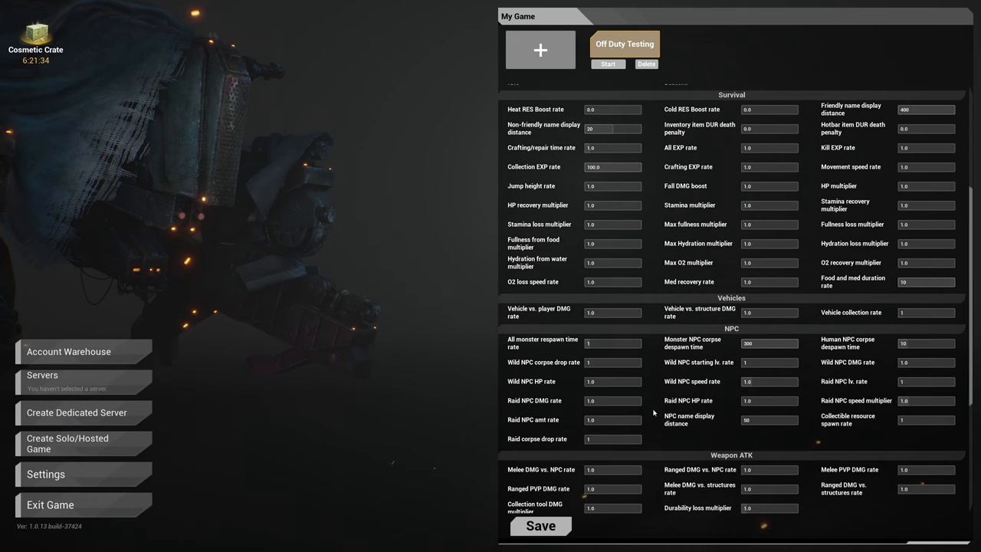
pyautogui.moveTo(581, 366)
pyautogui.write('00')
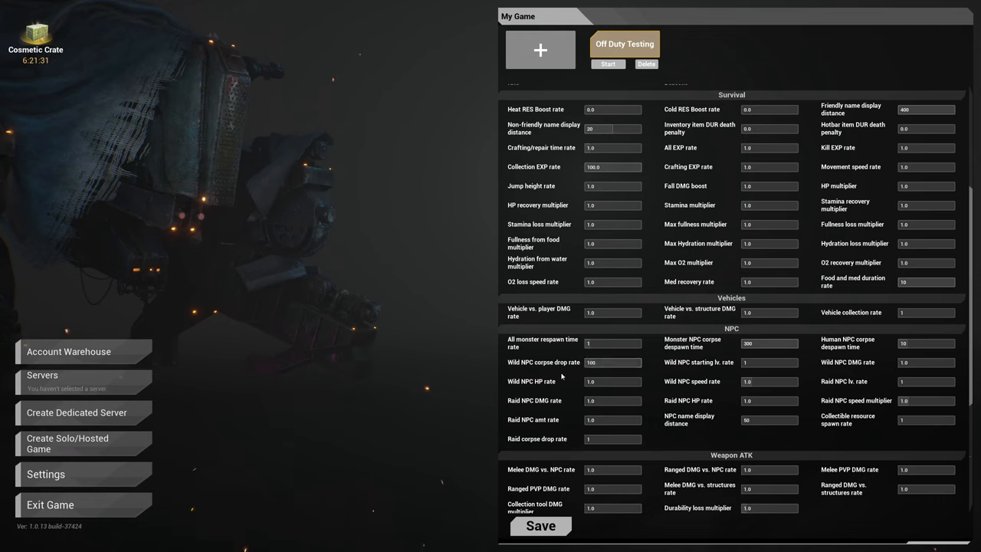
pyautogui.moveTo(549, 389)
pyautogui.write('100')
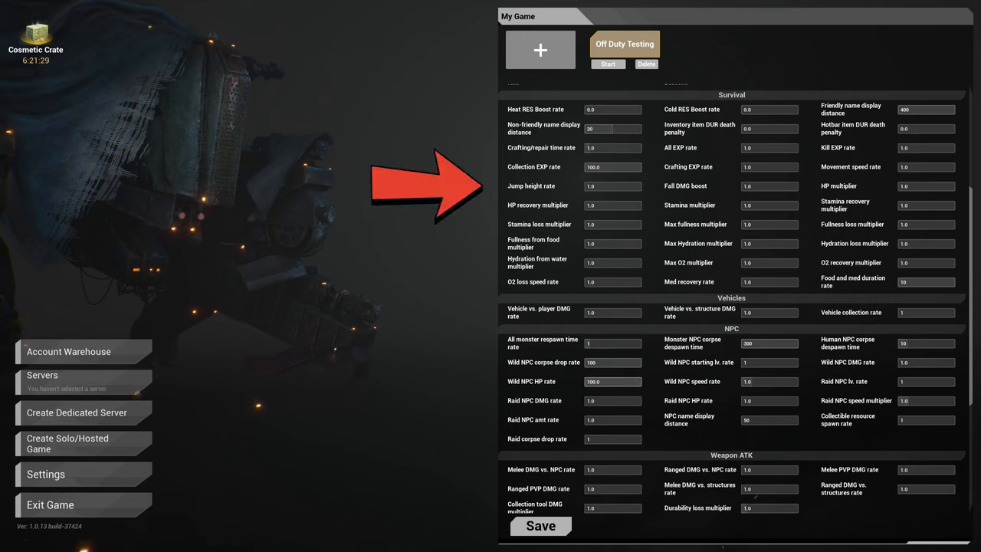
# Set the wild NPC HP rate to 0.1 in the NPC section
pyautogui.click(613, 380)
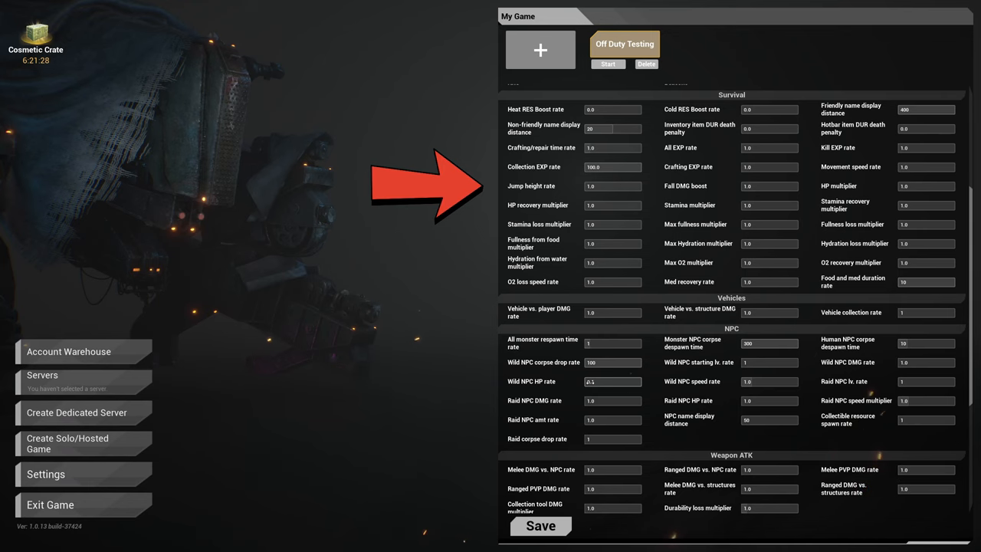
pyautogui.scroll(-3)
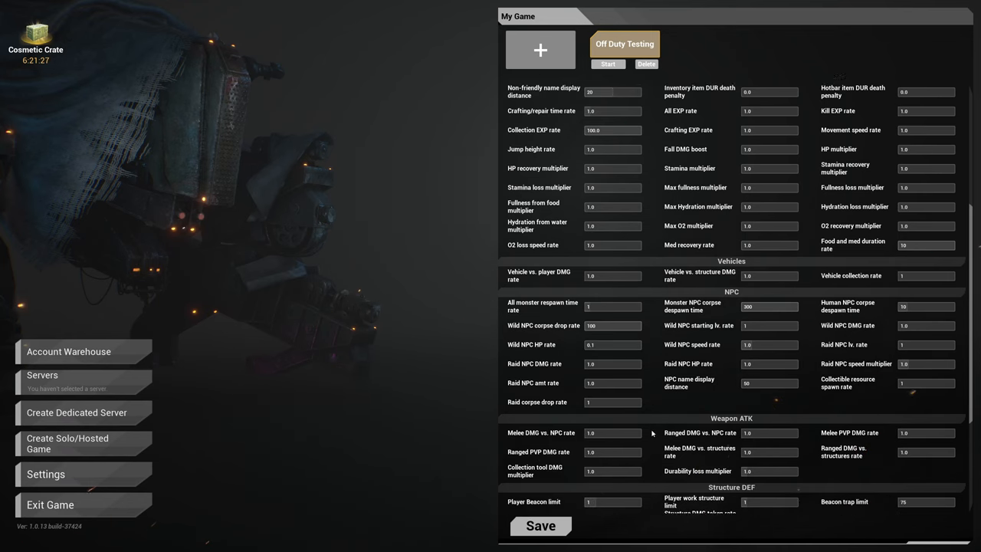
pyautogui.scroll(-3)
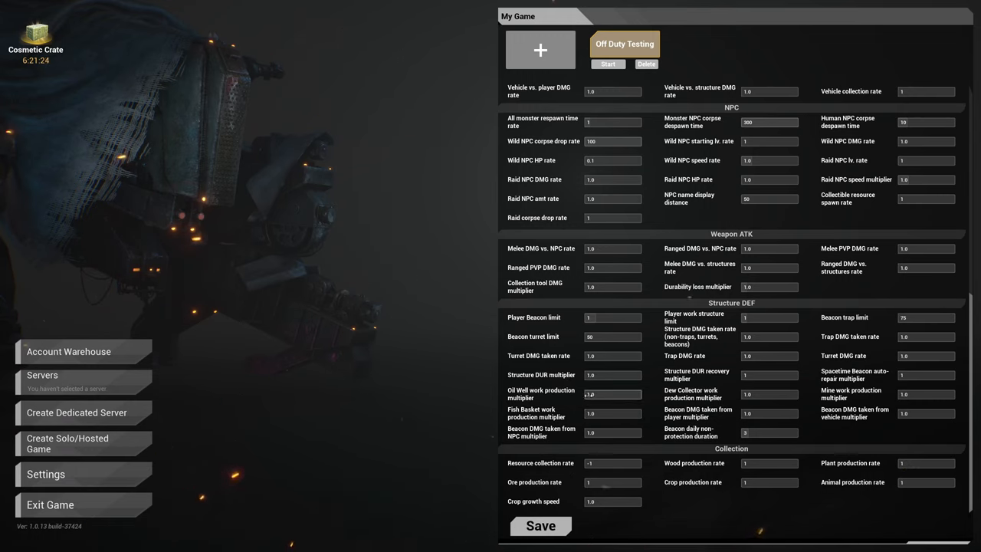
# Set the oil well work production multiplier to 100.0, save and start the game
pyautogui.tripleClick(614, 394)
pyautogui.write('100')
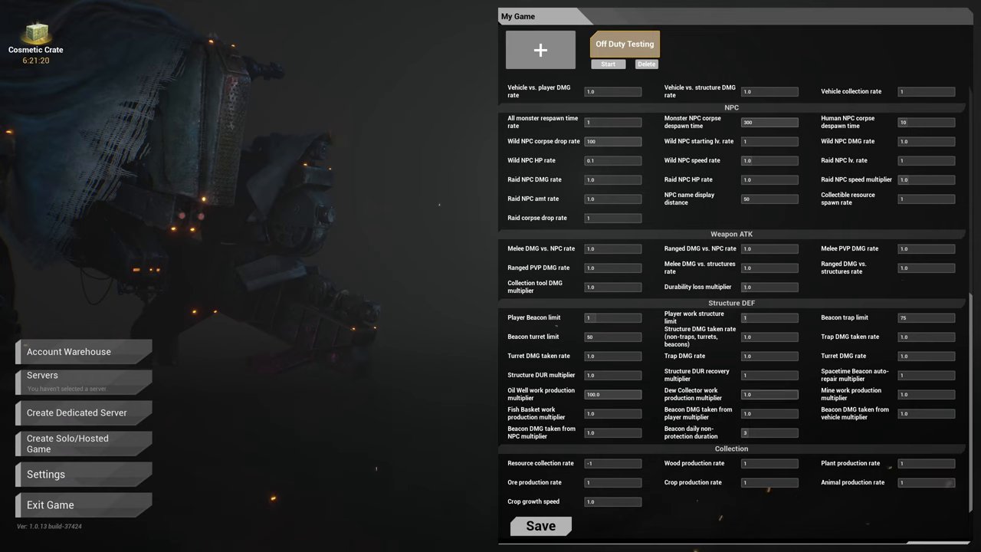
pyautogui.scroll(3)
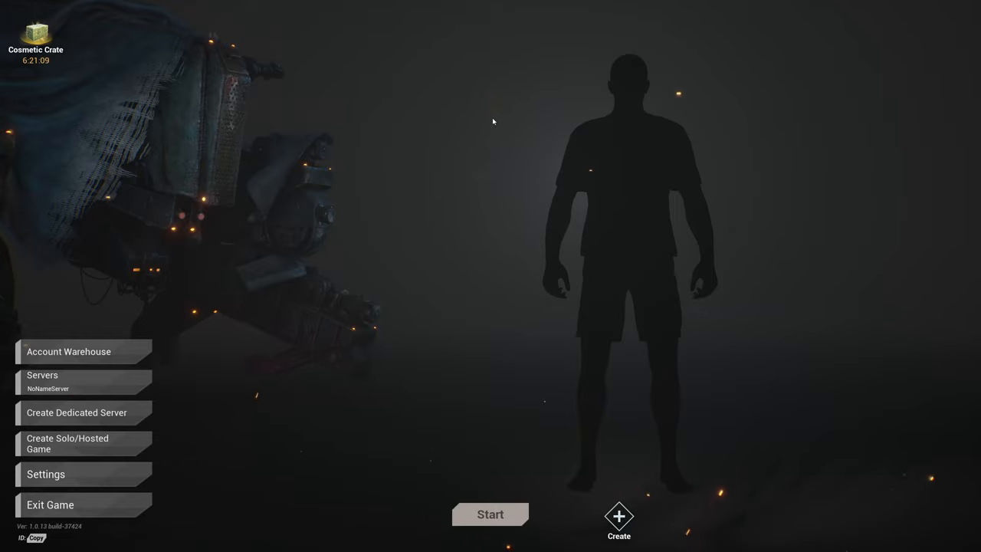
# Create and confirm the default male character, reaching the spawn map
pyautogui.click(620, 522)
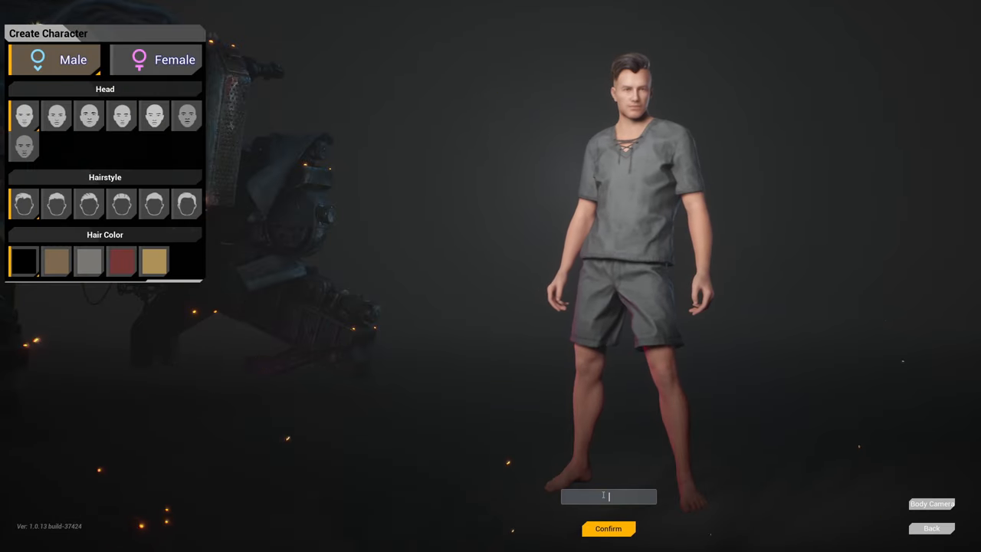
pyautogui.click(607, 527)
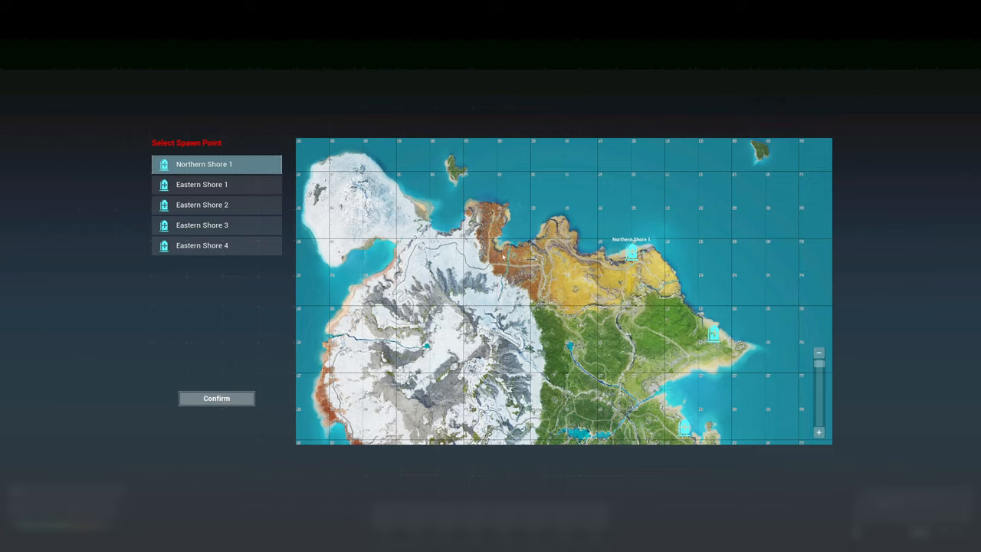
# Spawn at Northern Shore 1 and accept the loss of novice protection
pyautogui.click(216, 399)
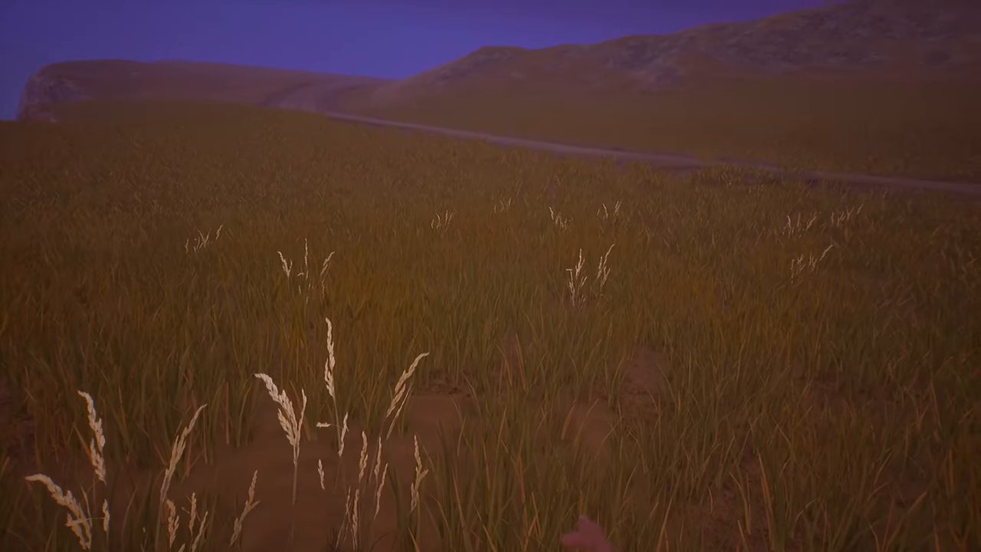
pyautogui.moveTo(490, 276)
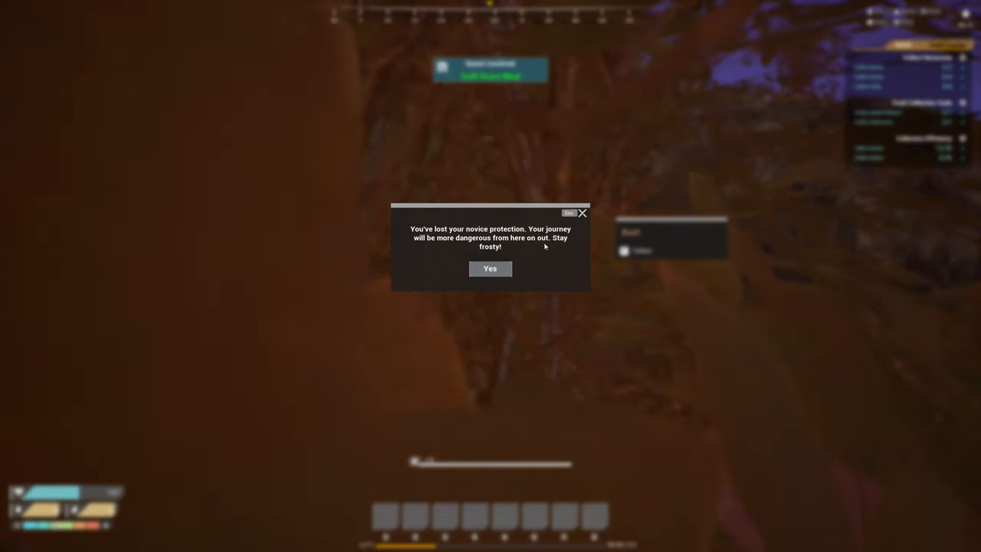
pyautogui.click(490, 268)
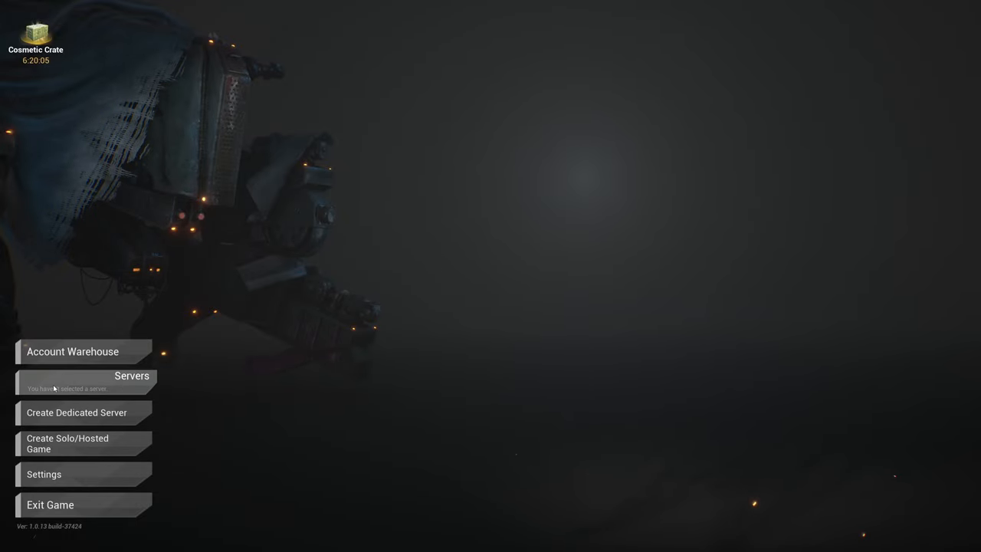
# Bring up The Front Manager and move its window to the upper middle
pyautogui.click(68, 443)
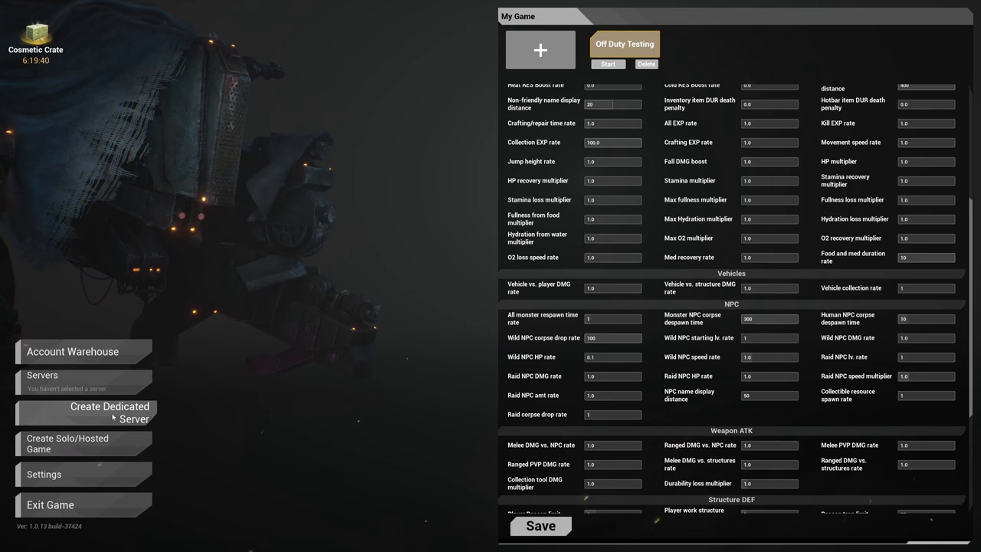
pyautogui.click(109, 413)
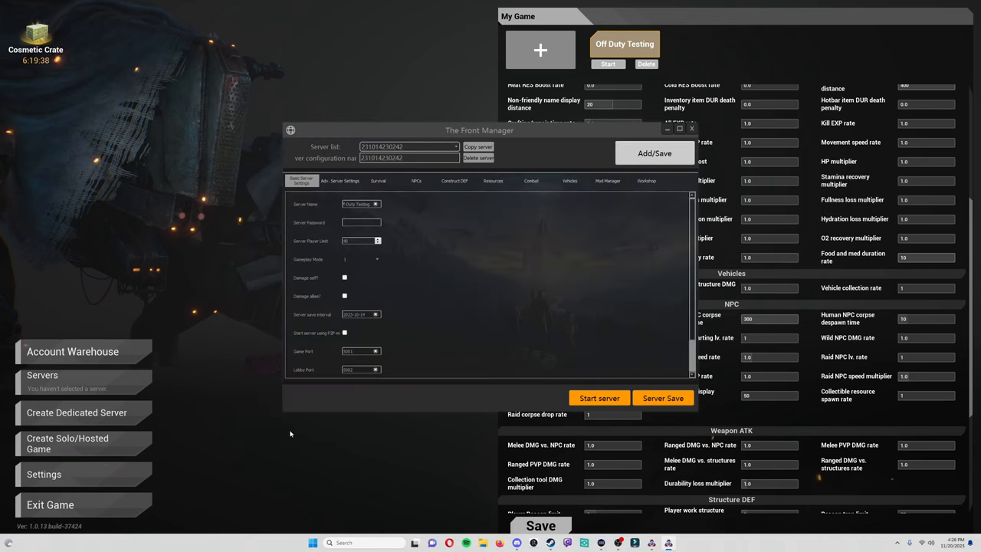
pyautogui.moveTo(478, 129); pyautogui.dragTo(570, 110)
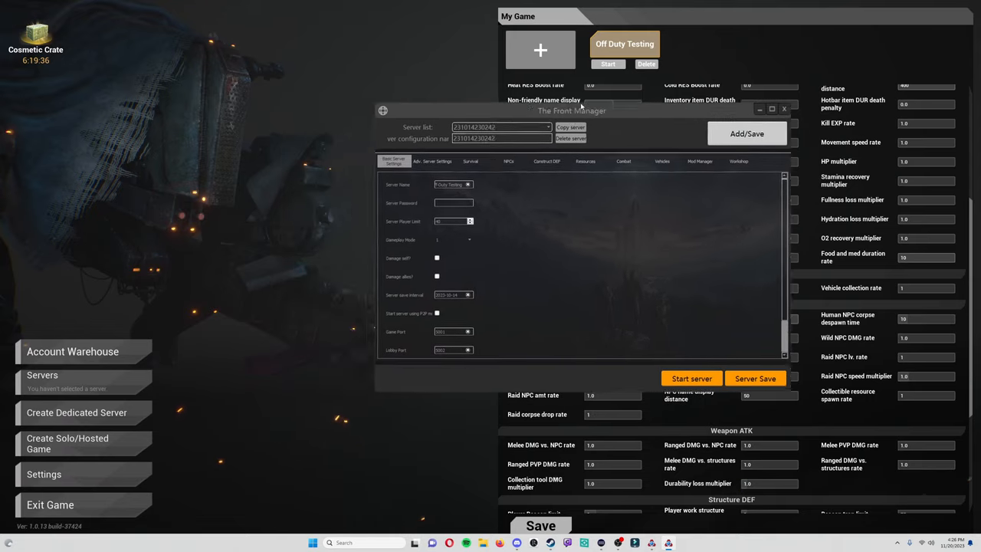
pyautogui.moveTo(572, 110); pyautogui.dragTo(512, 92)
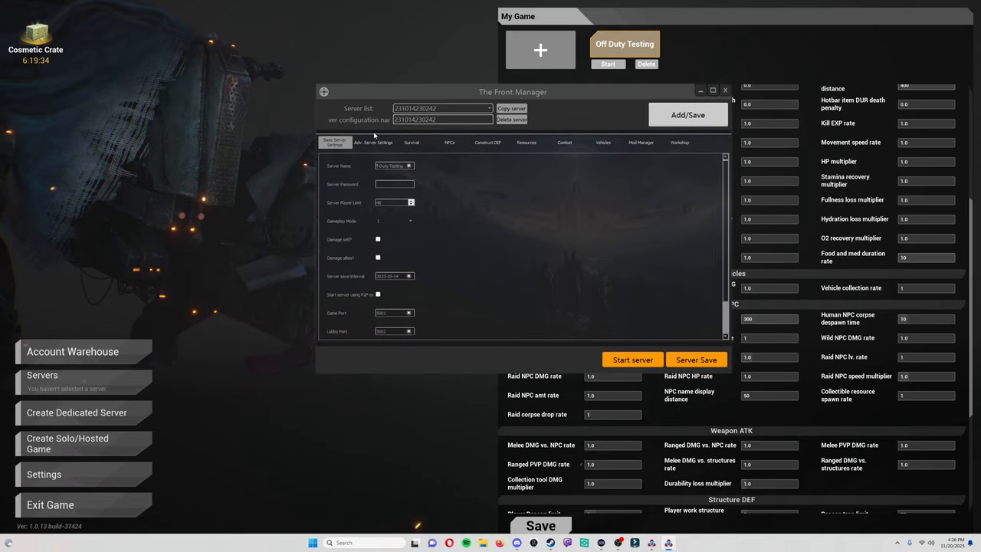
pyautogui.moveTo(616, 120)
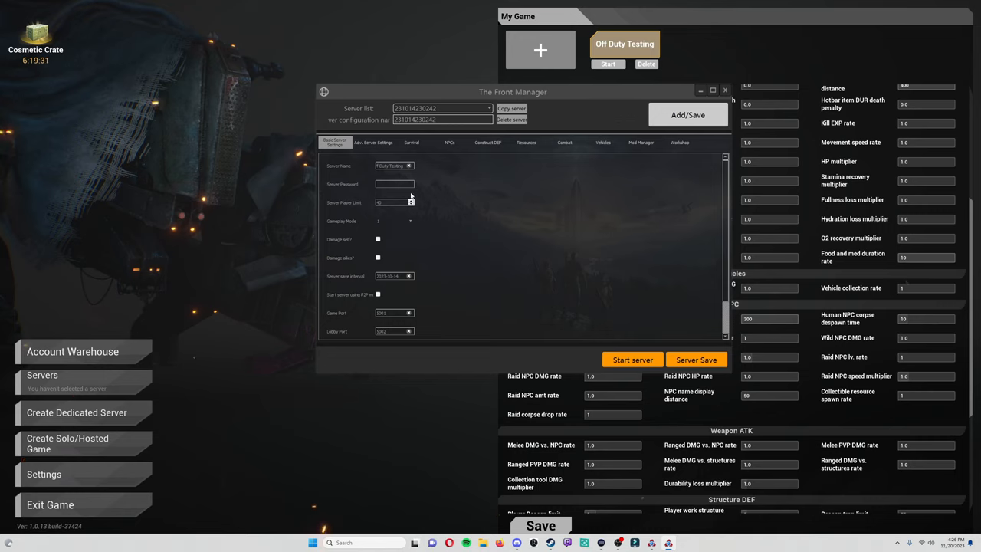
# Review the Basic Server Settings for the Off Duty Testing server
pyautogui.doubleClick(392, 166)
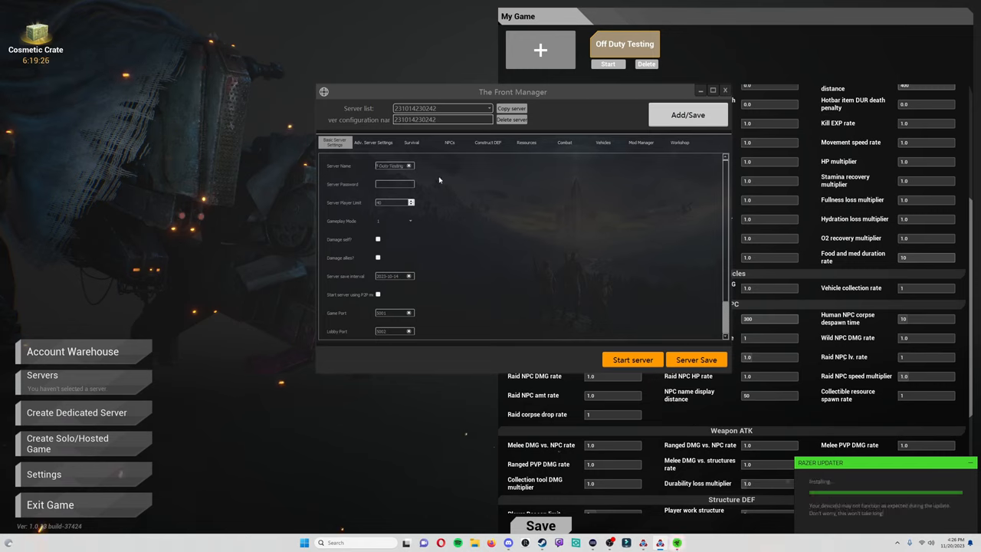
pyautogui.scroll(-3)
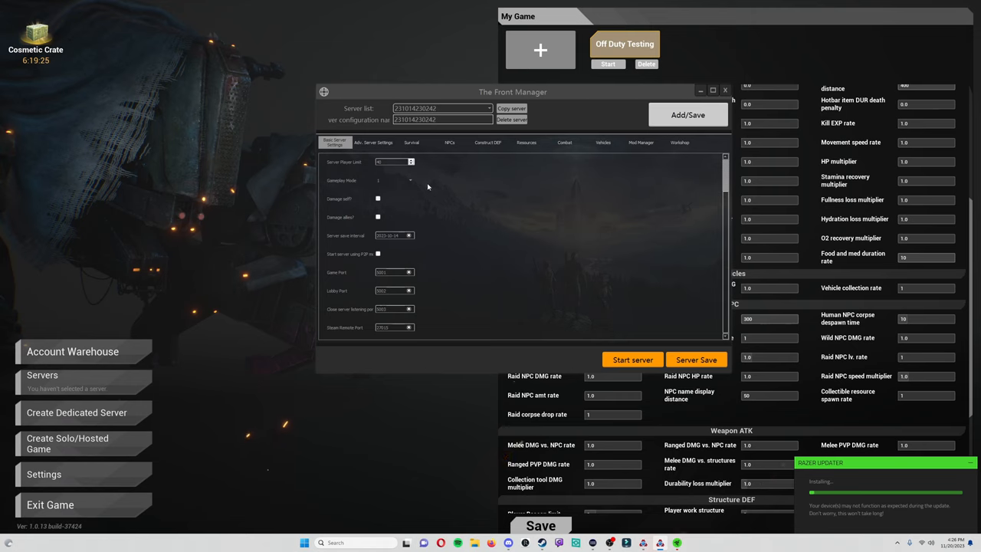
pyautogui.moveTo(424, 244)
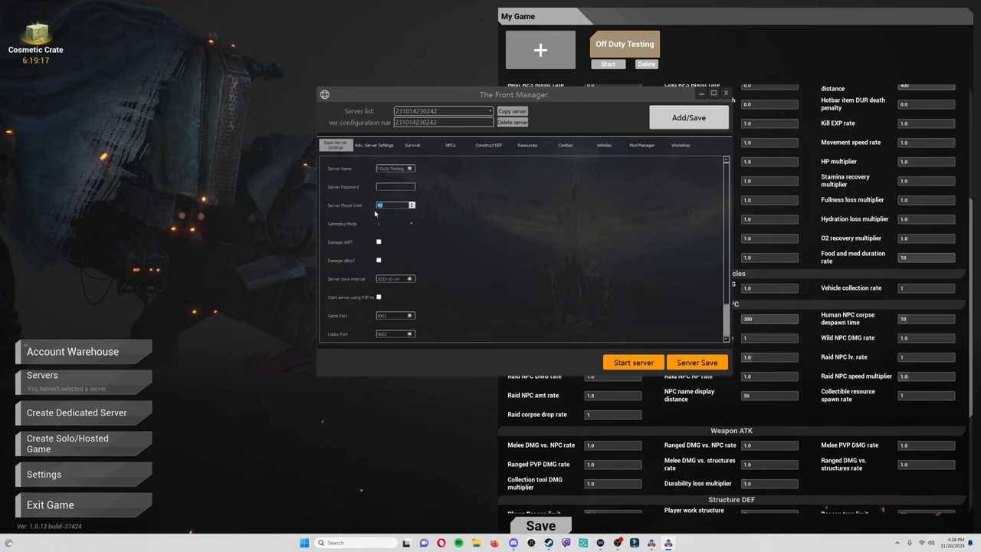
pyautogui.moveTo(396, 205)
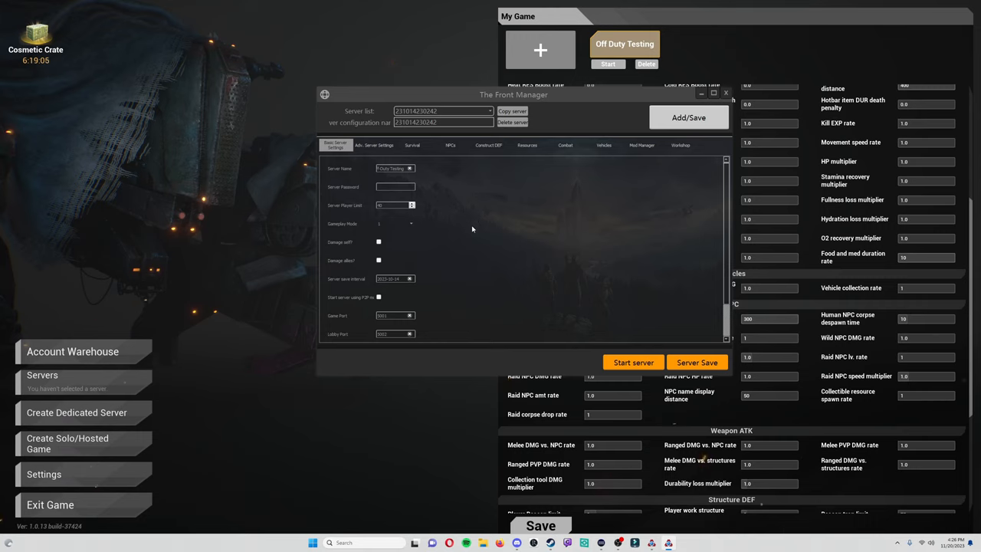
pyautogui.scroll(-3)
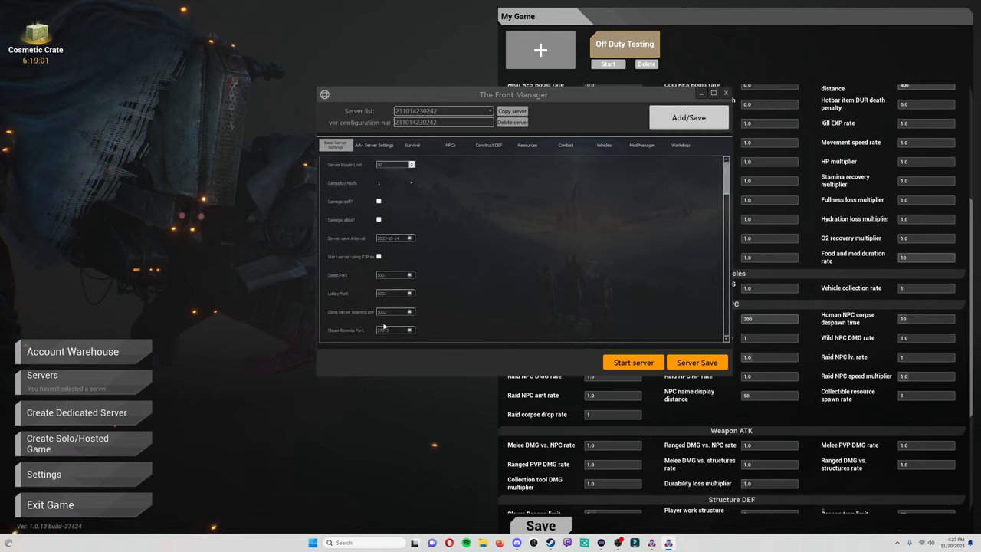
# Review the Adv. Server Settings and NPCs tabs, then start the server, getting the StartServer batch file notice
pyautogui.click(374, 146)
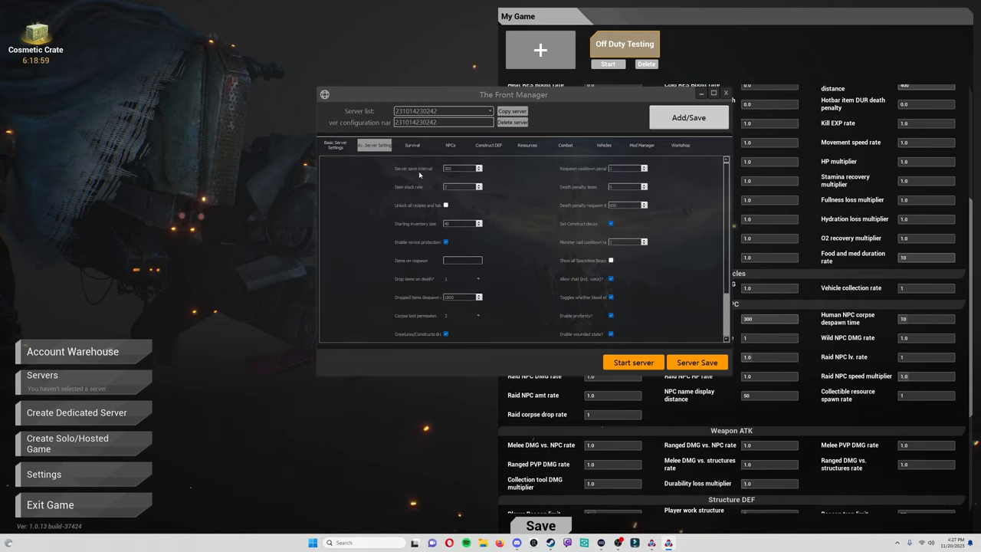
pyautogui.scroll(-3)
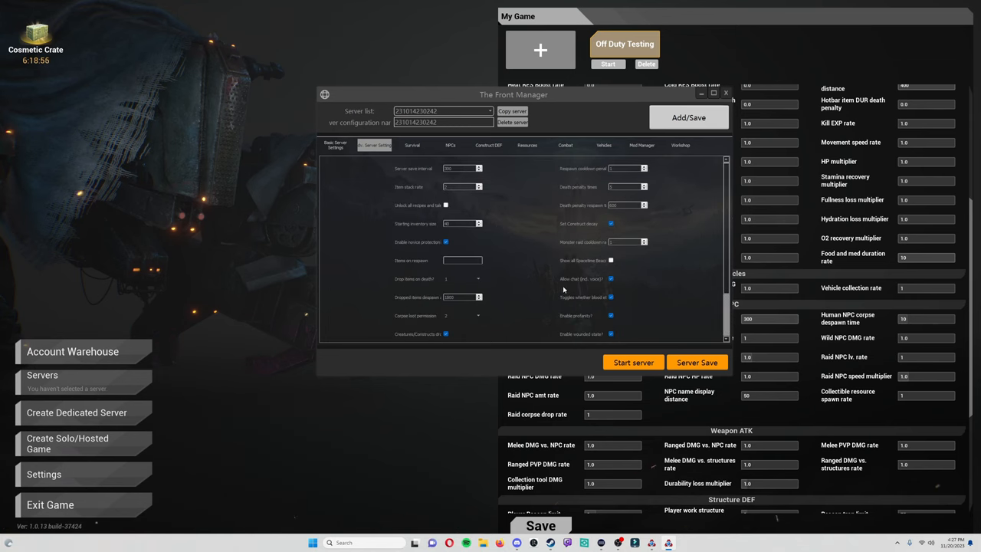
pyautogui.scroll(-3)
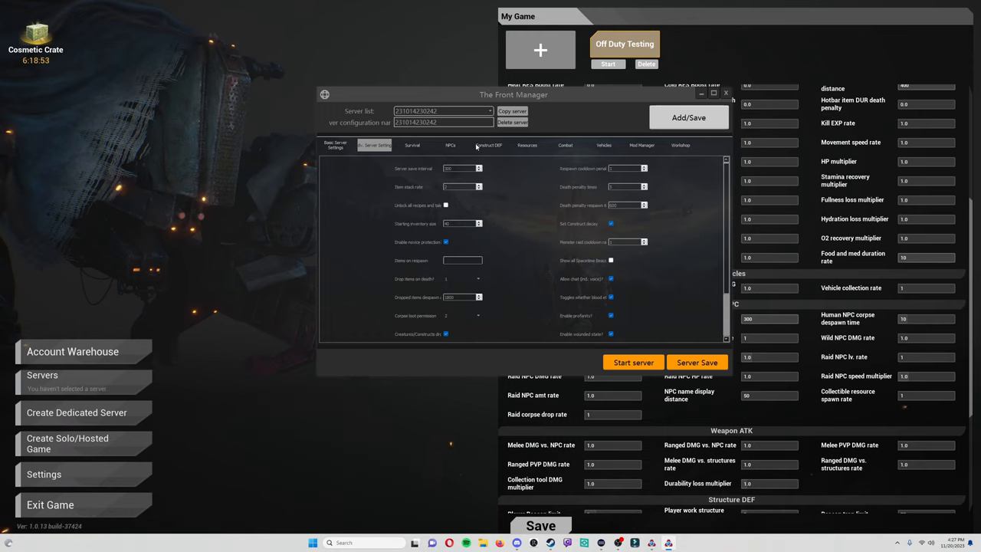
pyautogui.click(565, 144)
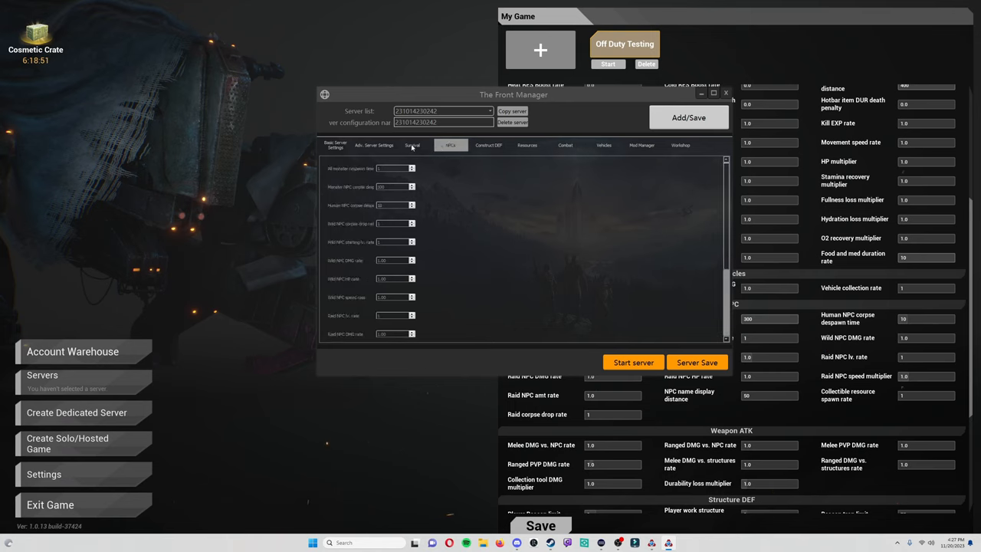
pyautogui.click(374, 144)
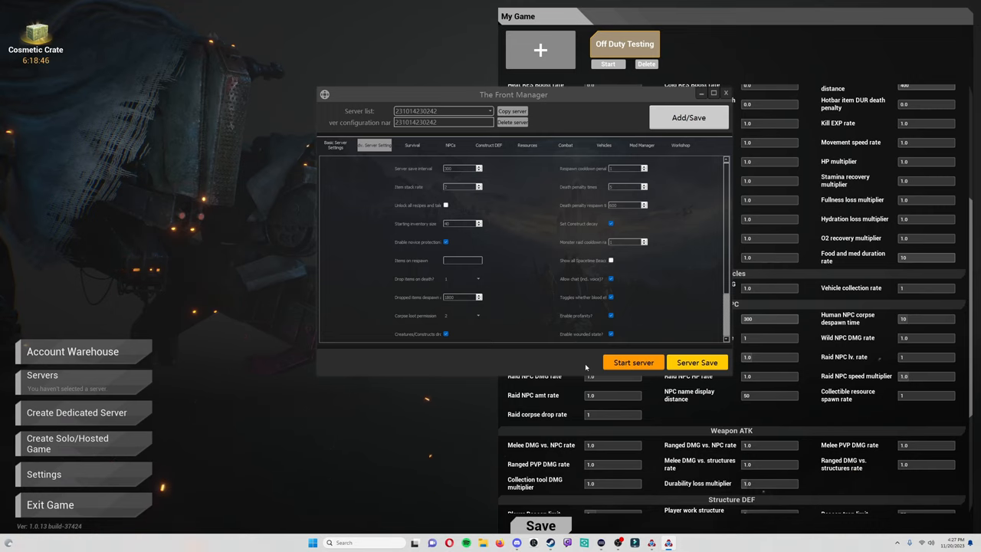
pyautogui.click(633, 362)
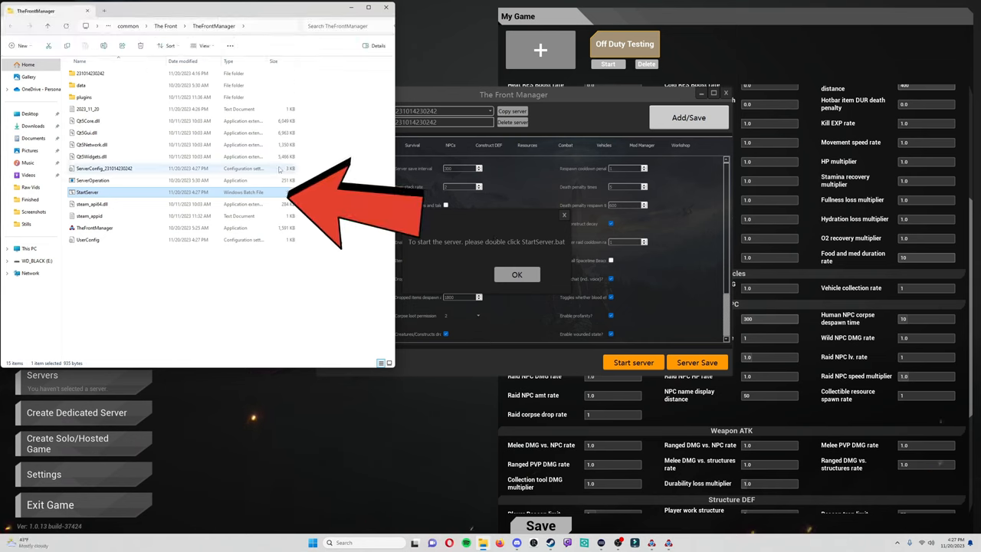
pyautogui.moveTo(429, 177)
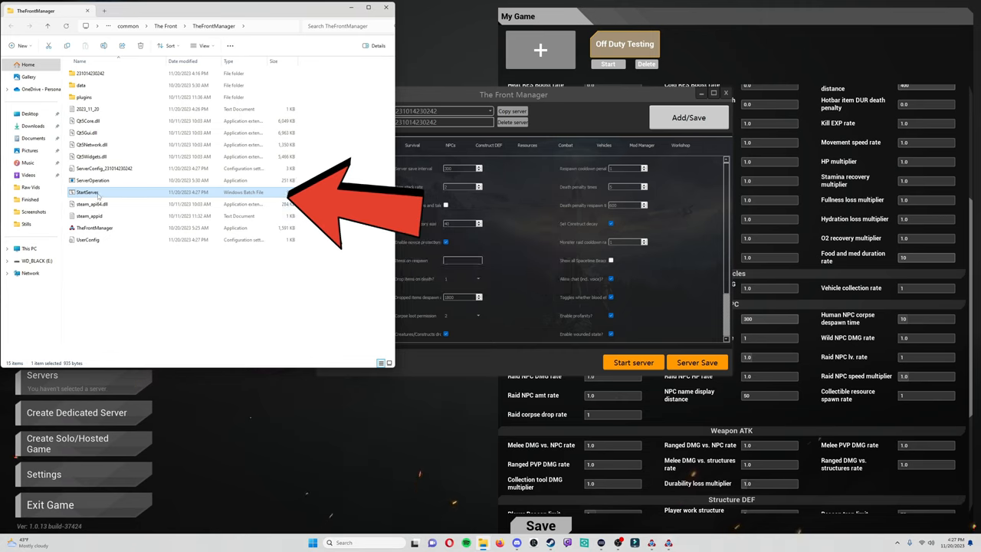
pyautogui.moveTo(113, 193)
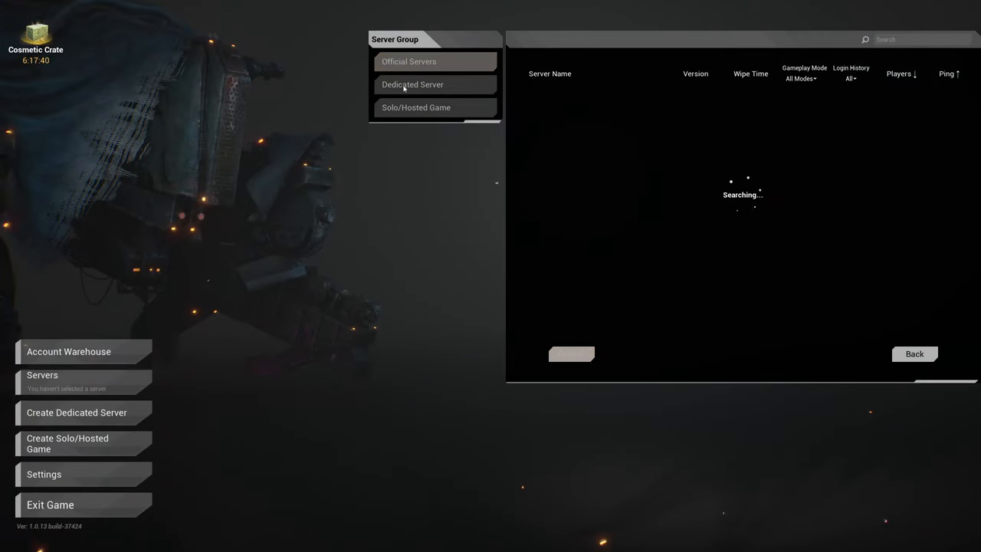
# Search the dedicated server list for 'off-' and join the Off-Duty Testing server
pyautogui.click(412, 84)
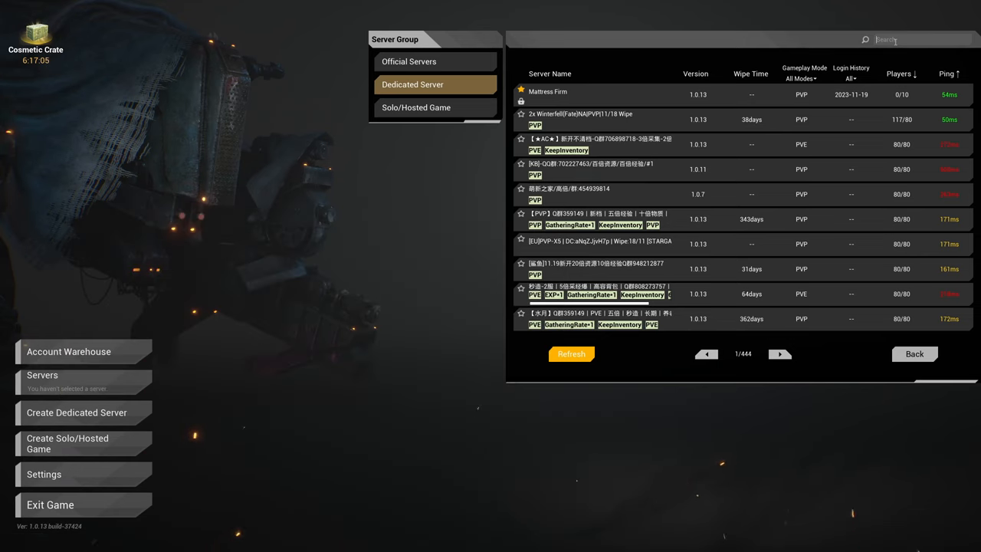
pyautogui.write('off-')
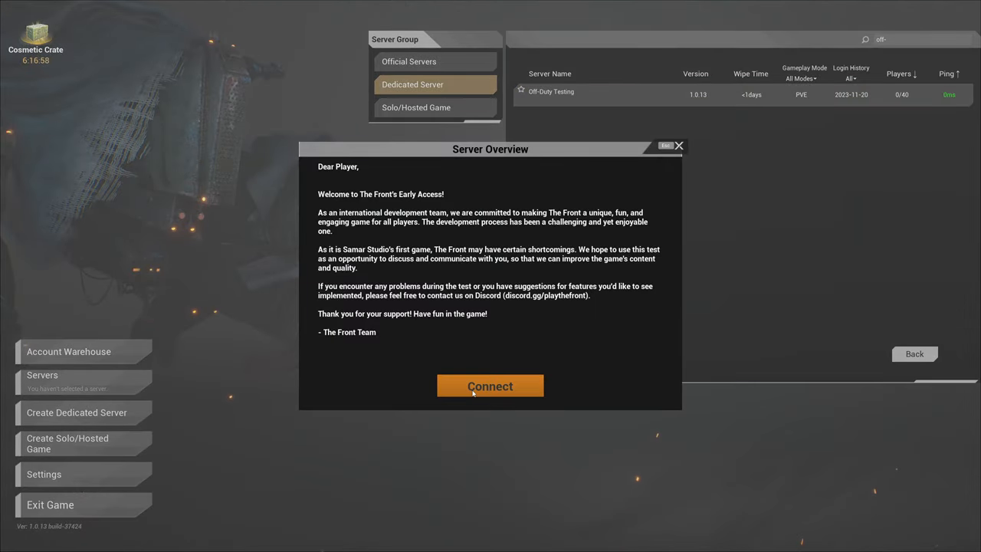
pyautogui.click(490, 386)
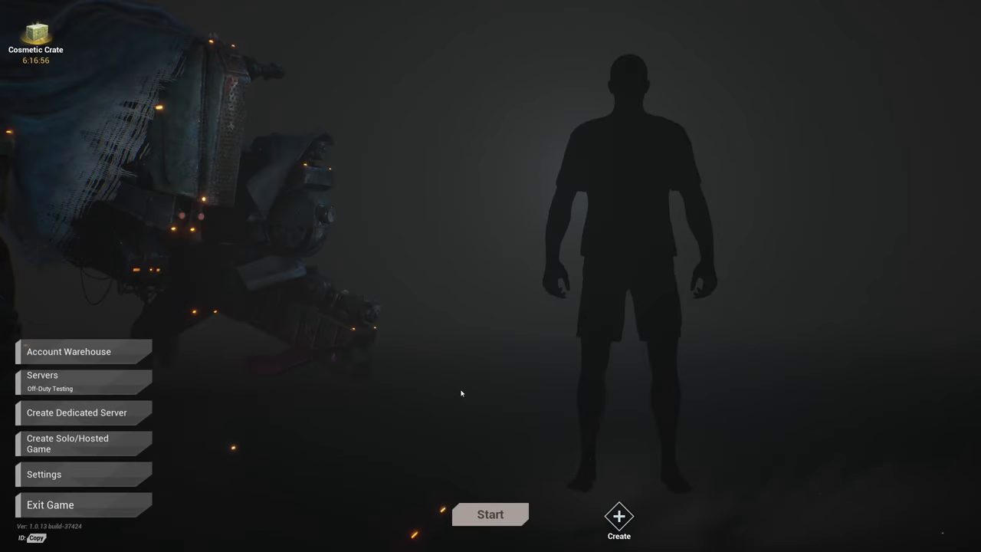
# Create the default male character on the server and spawn at Northern Shore 1
pyautogui.click(619, 521)
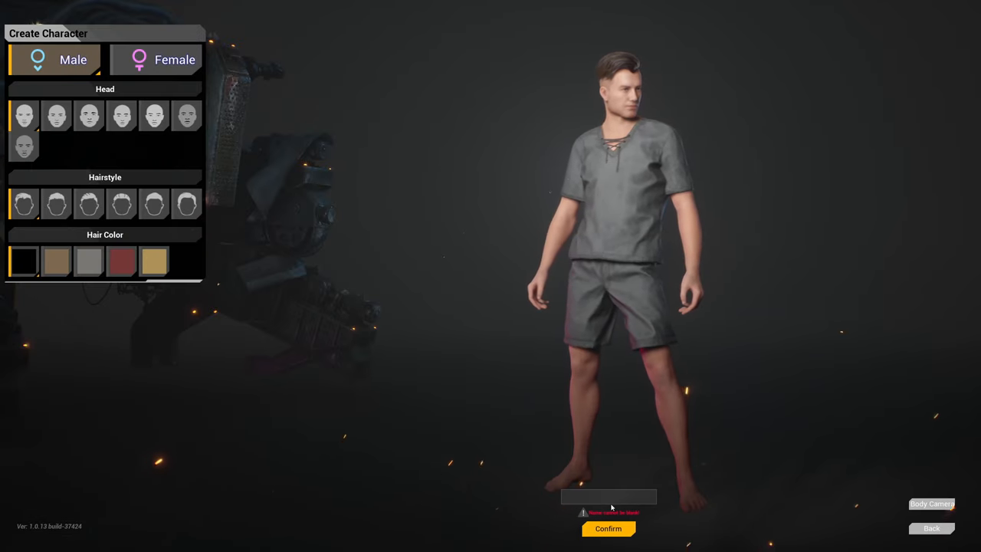
pyautogui.click(607, 527)
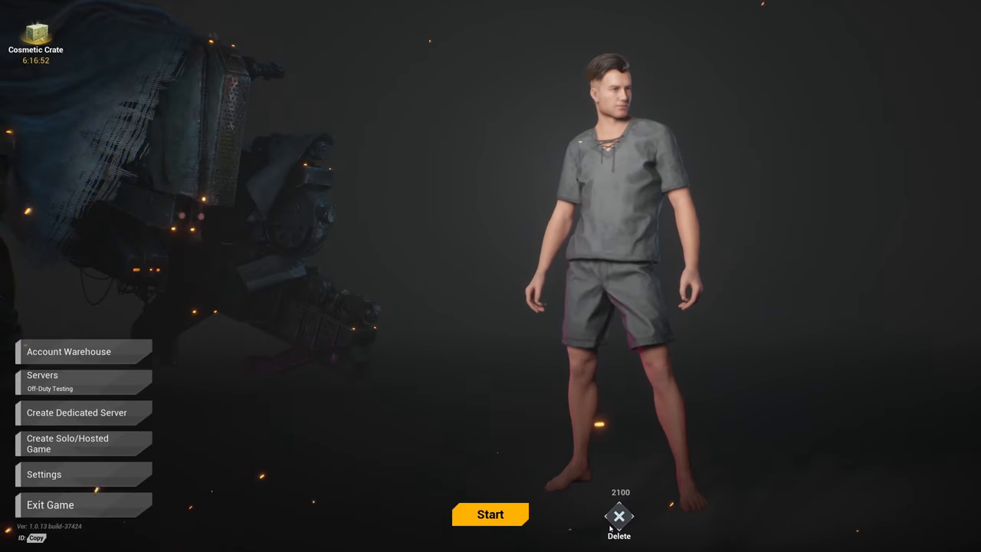
pyautogui.click(491, 515)
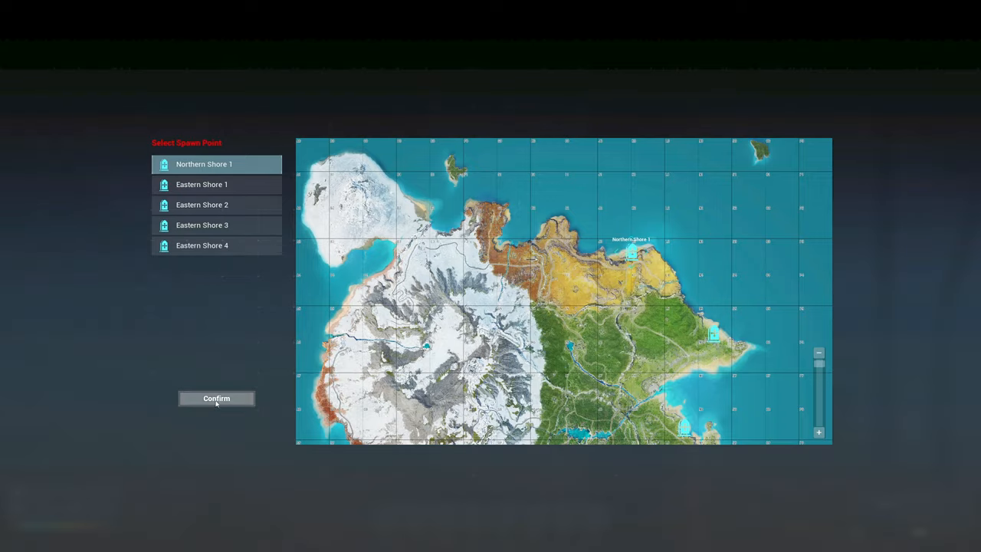
pyautogui.click(216, 399)
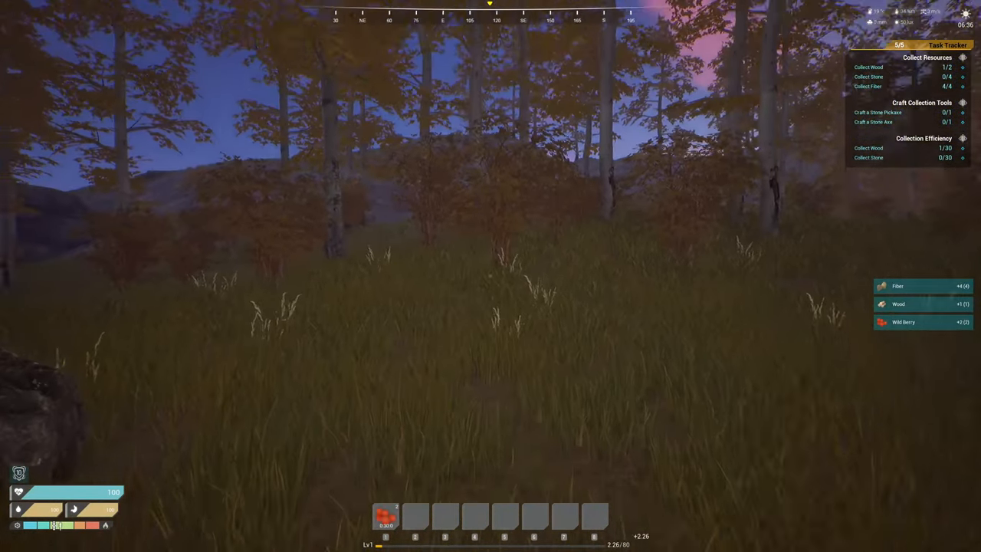
pyautogui.moveTo(490, 276)
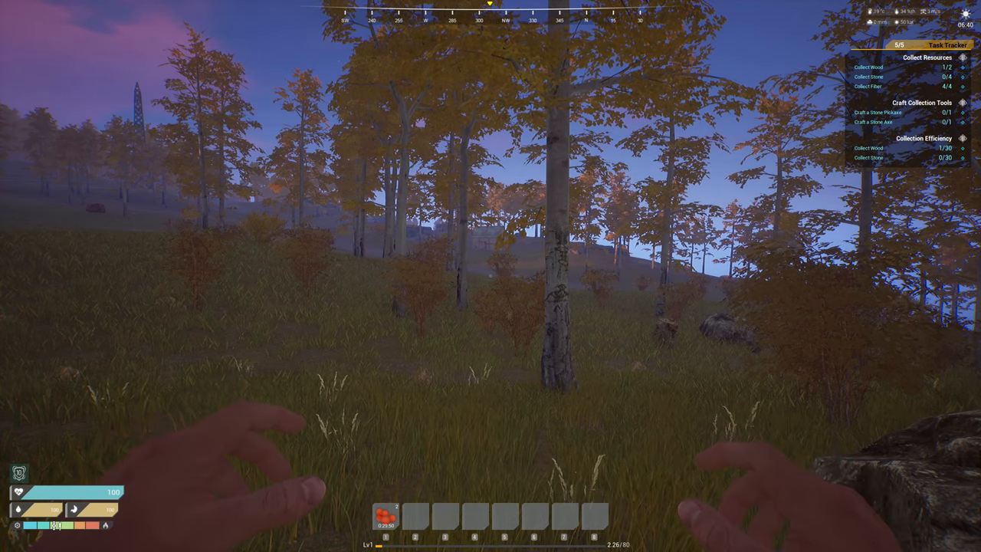
# Leave the Off-Duty Testing world via the pause menu's Back to Menu
pyautogui.press('Escape')
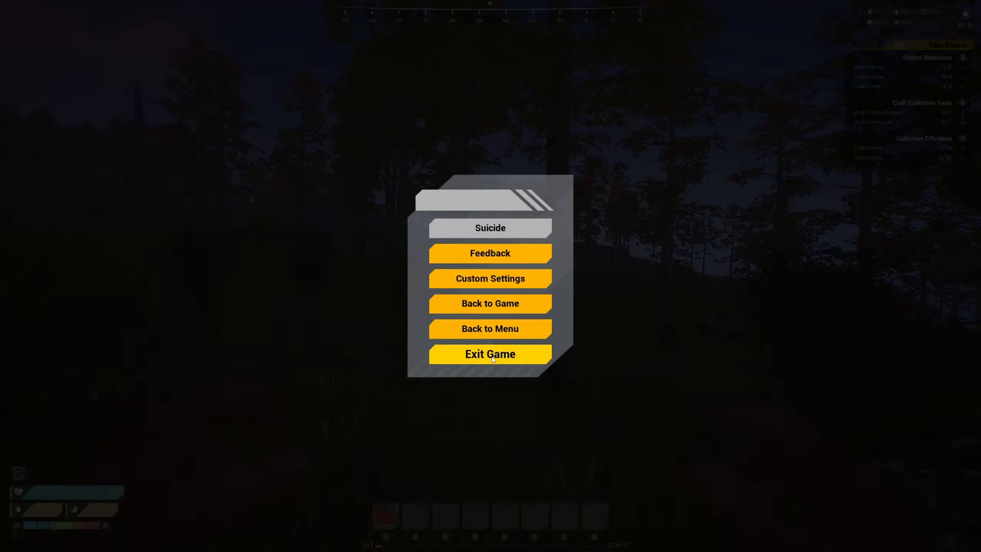
pyautogui.click(491, 352)
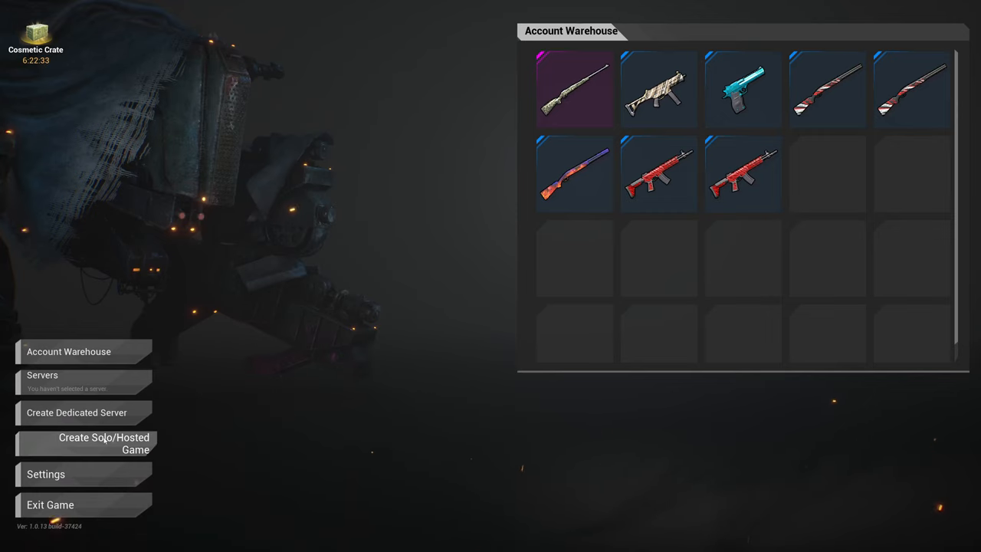
# Start Create Solo/Hosted Game, confirm the early-access notice and add a new game TheFront-0
pyautogui.click(105, 443)
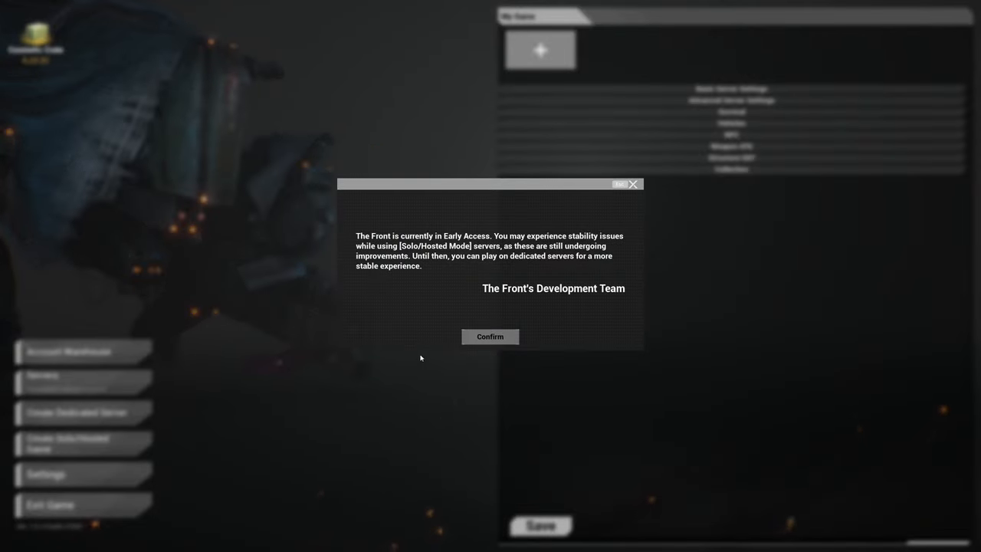
pyautogui.click(490, 337)
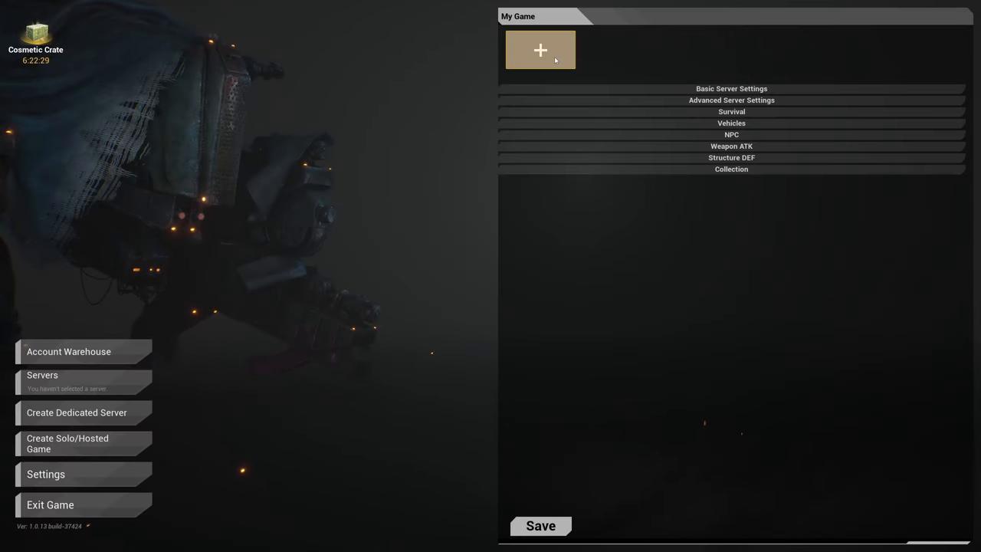
pyautogui.click(540, 50)
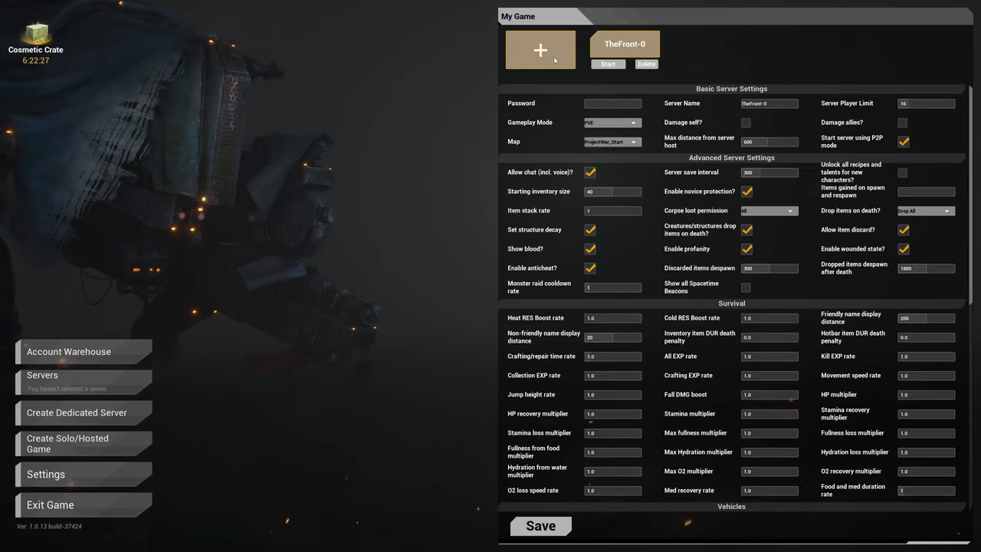